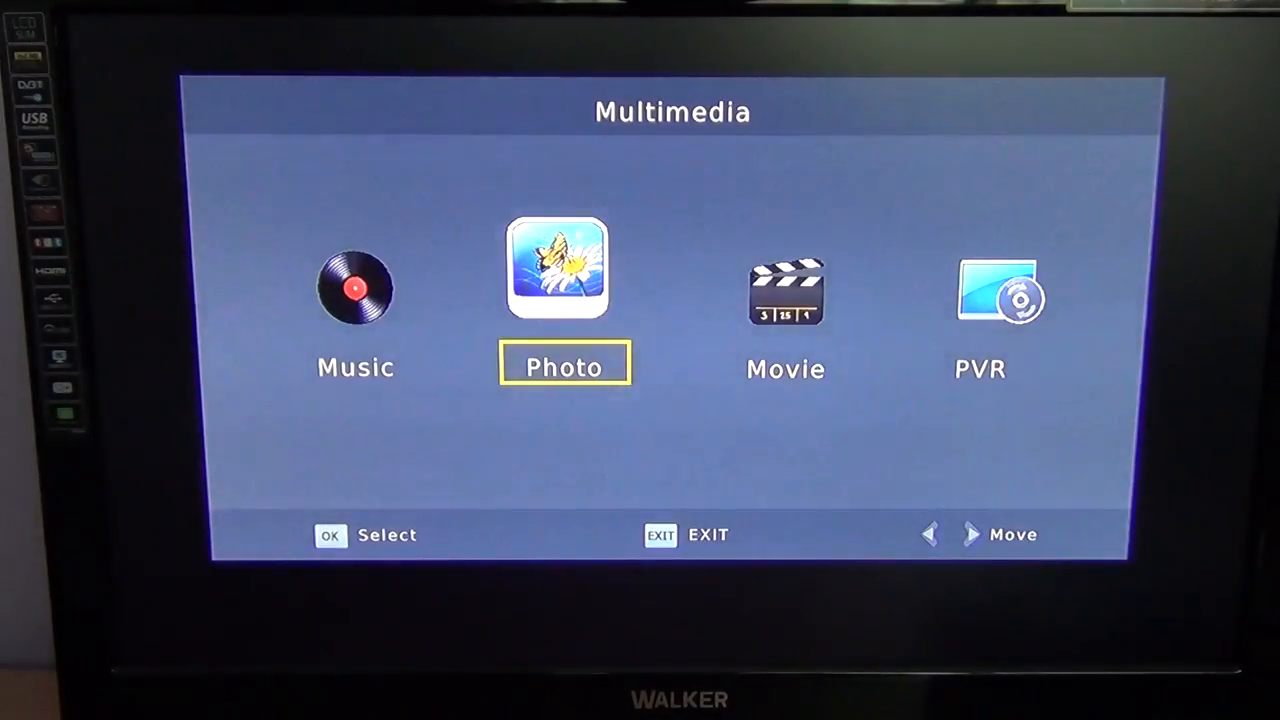
- Shift the Multimedia menu highlight one place right, from Photo onto Movie
key(Right)
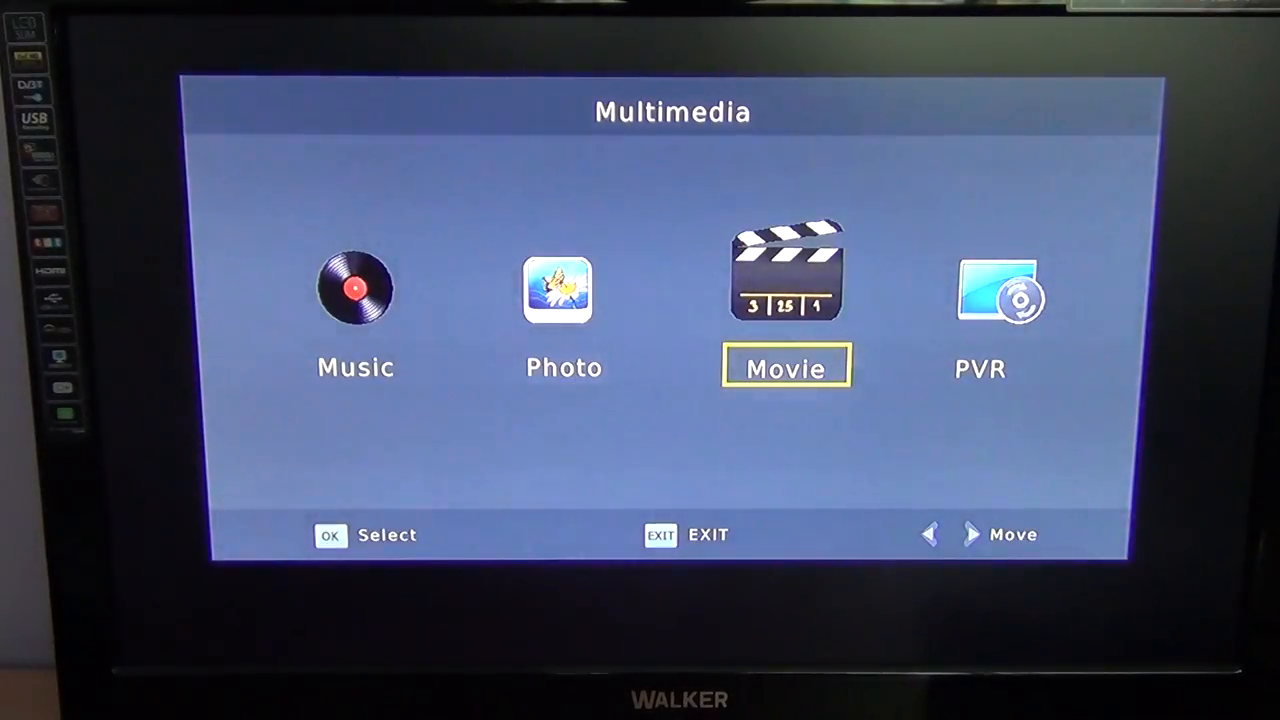